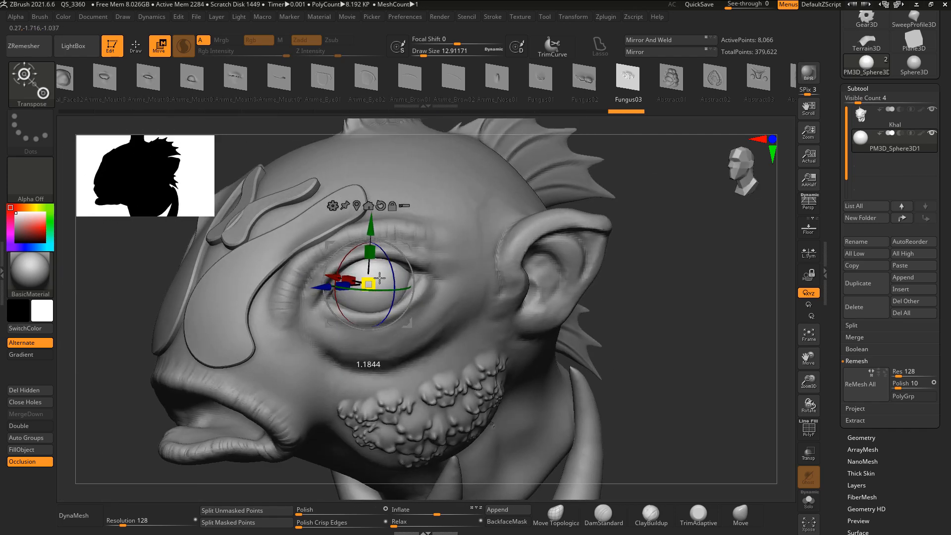
- Orbit the creature head and dismiss the Dyntopo vertex data warning
left_click_drag(380, 279, 364, 280)
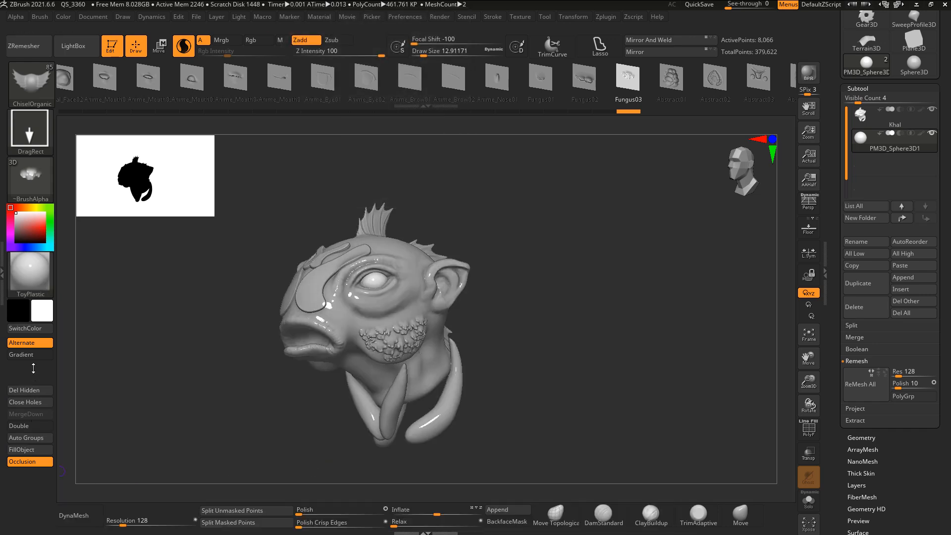
left_click(669, 39)
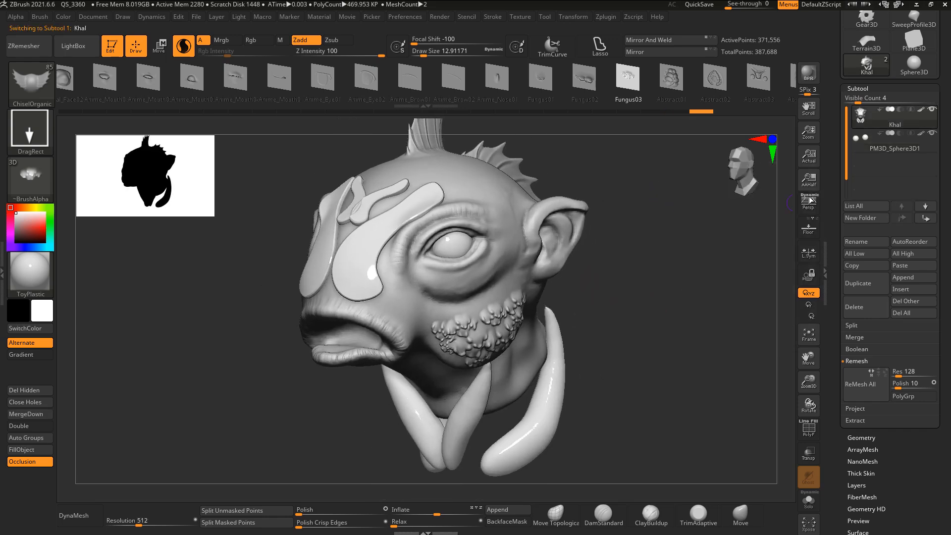
left_click(29, 270)
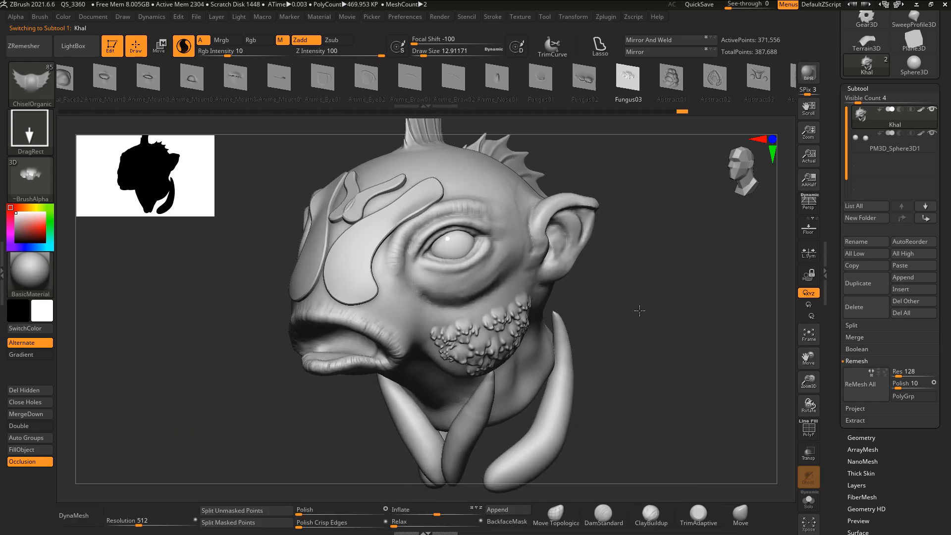
left_click_drag(639, 311, 661, 371)
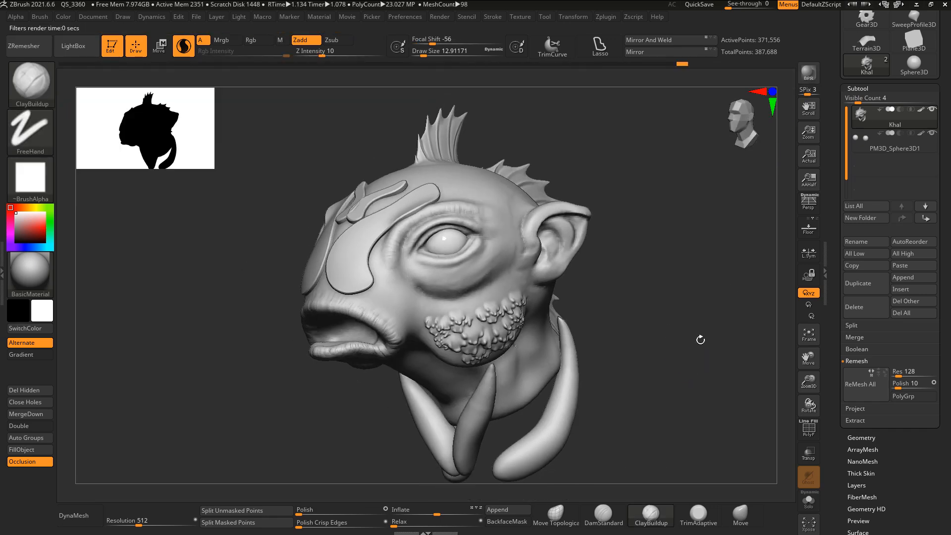
left_click(809, 73)
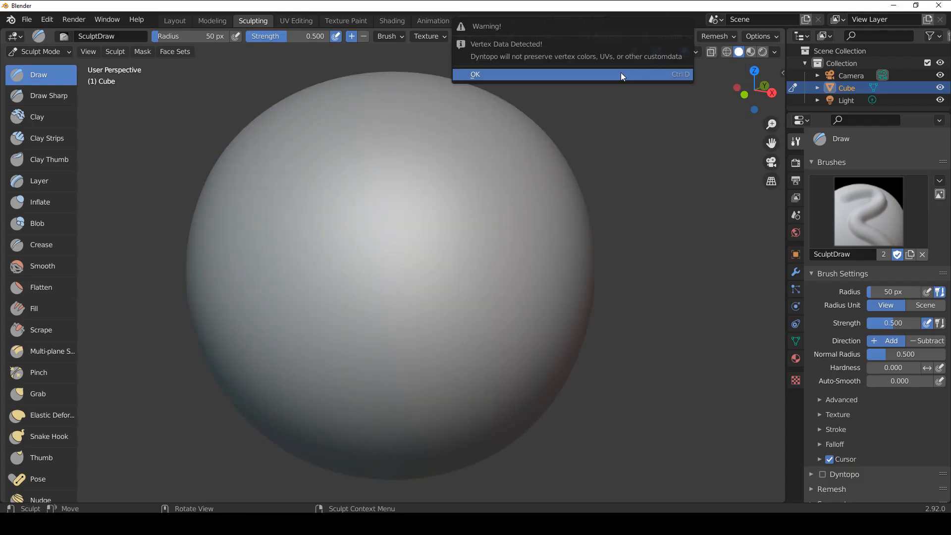
left_click(475, 73)
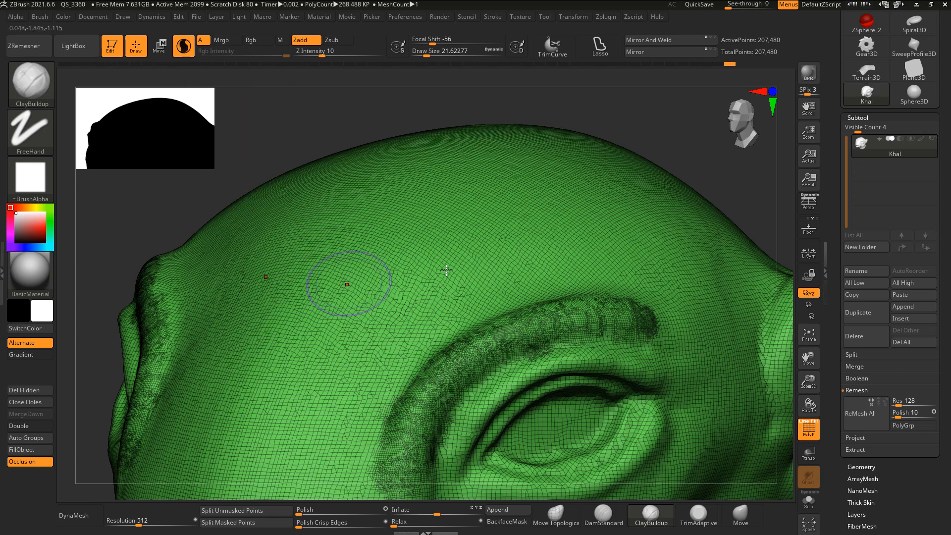
- Turn the head toward the face and switch off the polyframe wireframe overlay
left_click_drag(346, 285, 349, 376)
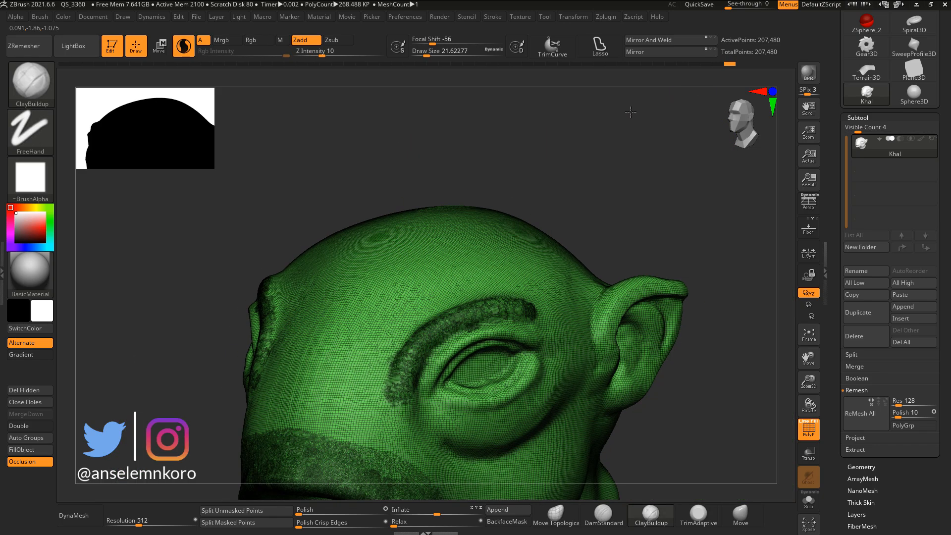
left_click_drag(630, 112, 657, 180)
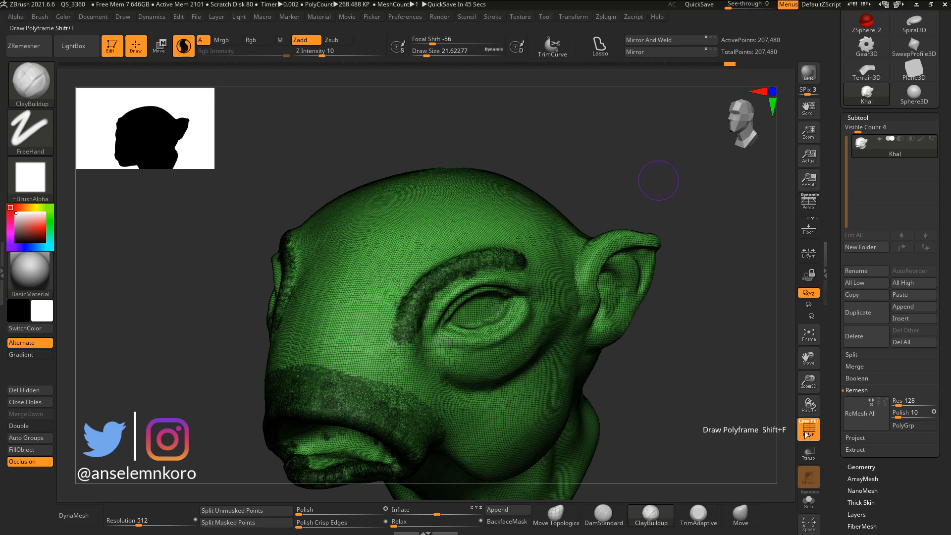
left_click(808, 429)
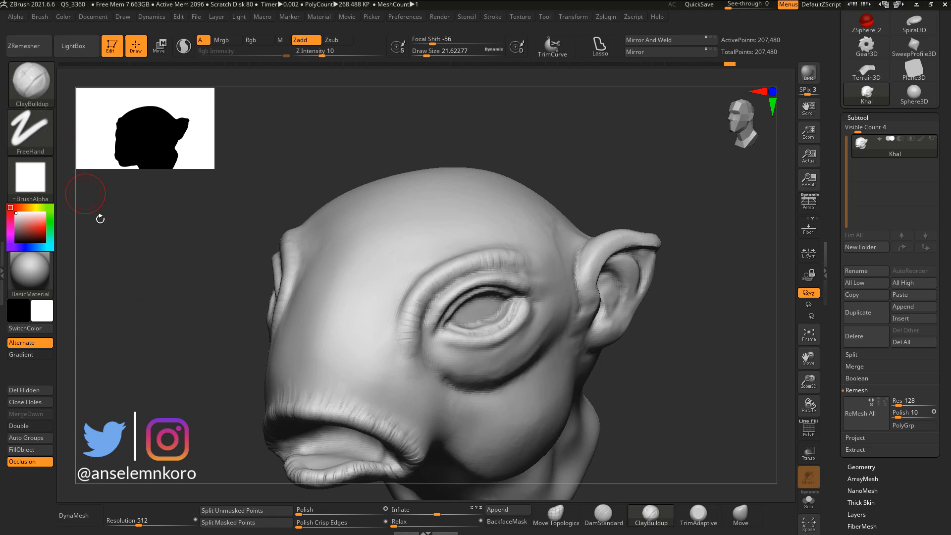
- Pick the Chisel3D brush from the sculpting brush palette
left_click(31, 85)
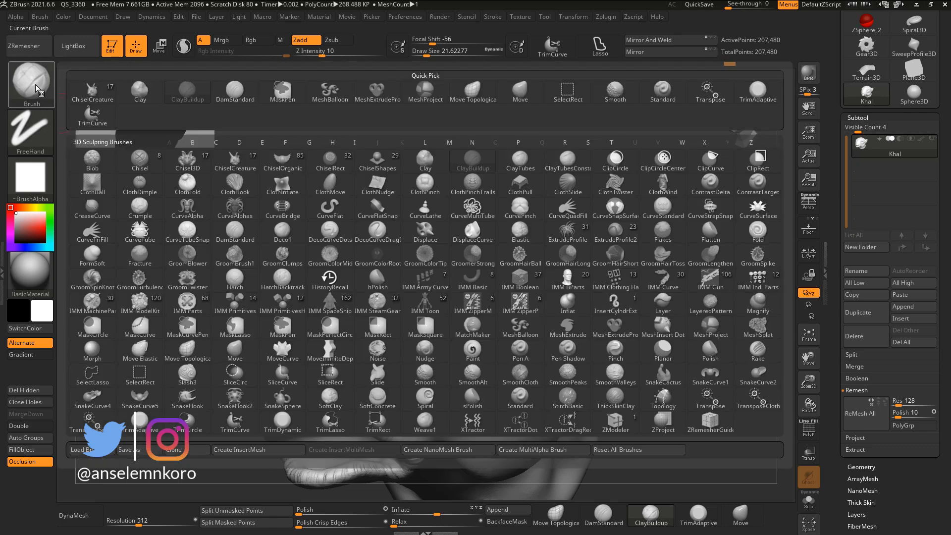
left_click(520, 327)
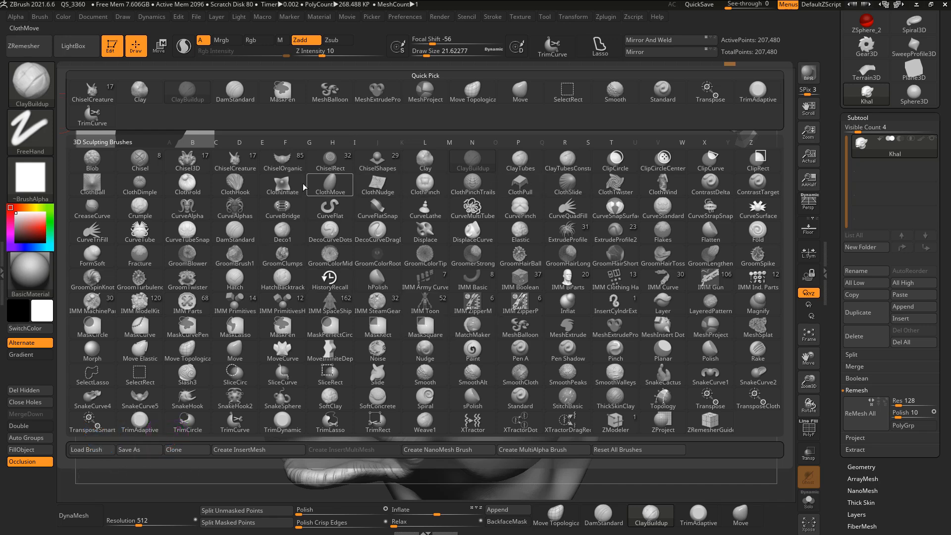
left_click(188, 159)
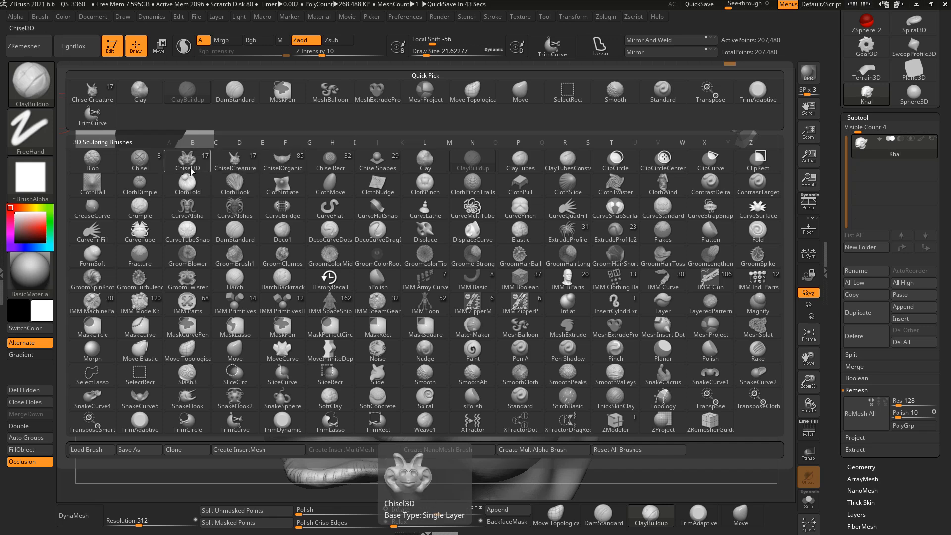
left_click(187, 160)
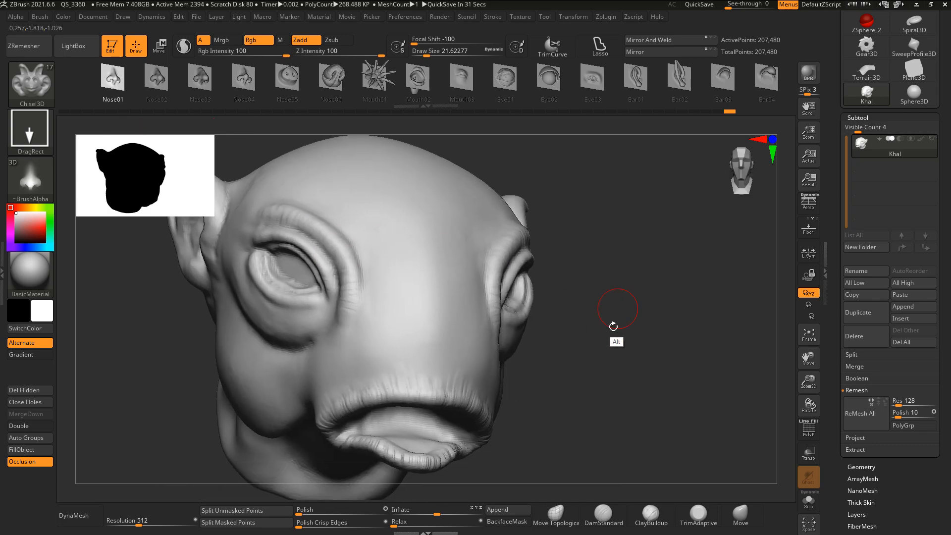
left_click_drag(617, 309, 414, 282)
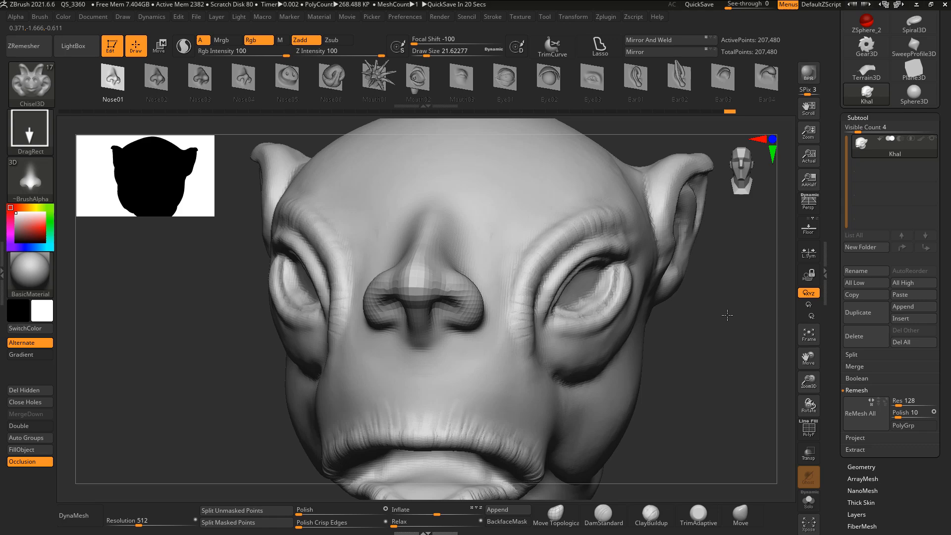
left_click_drag(726, 315, 298, 362)
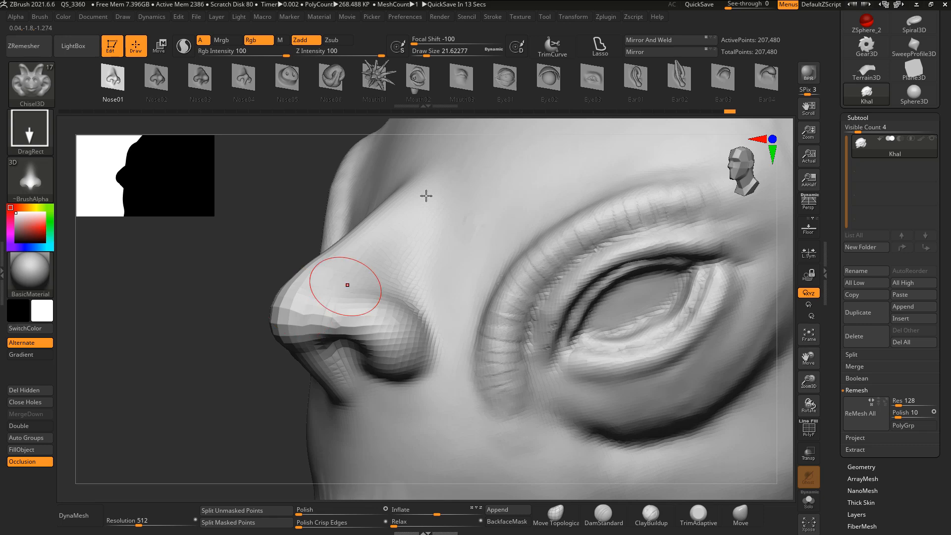
mouse_move(374, 263)
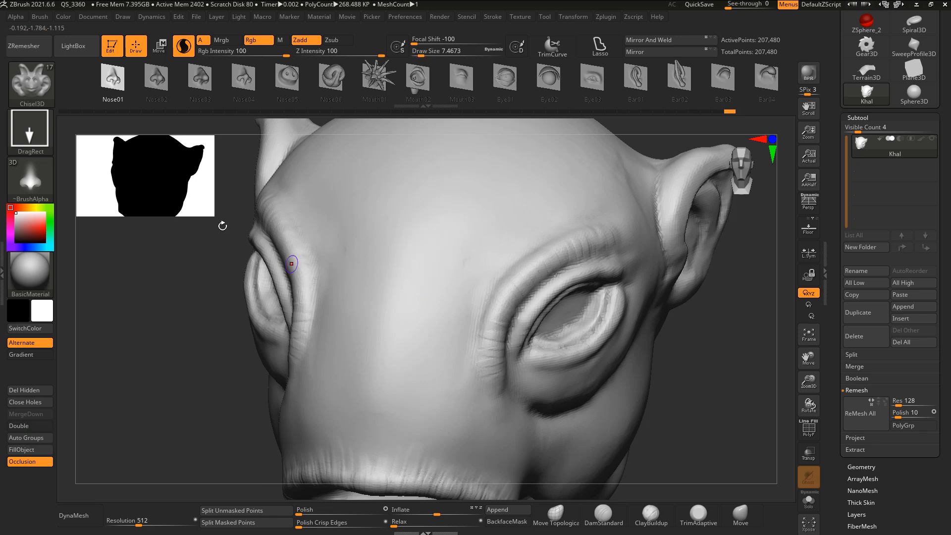
mouse_move(387, 307)
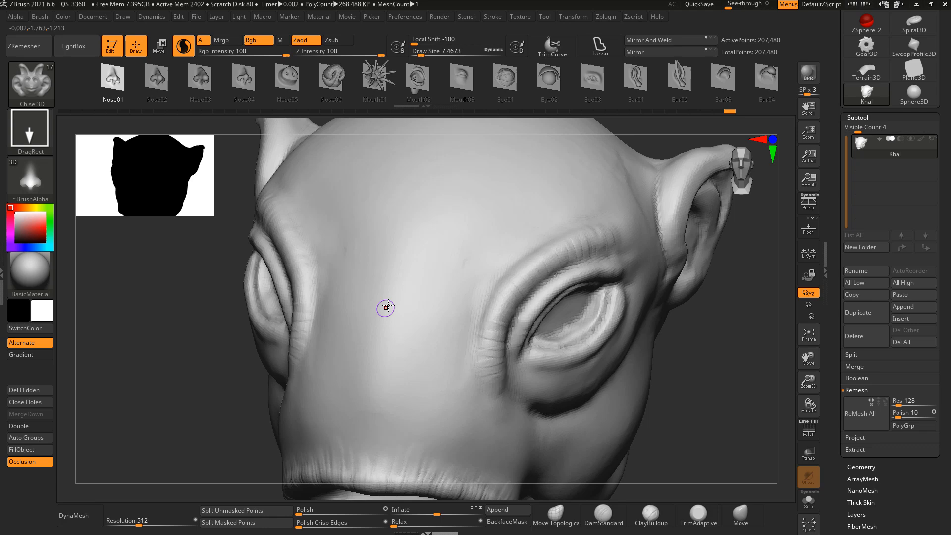
left_click_drag(387, 305, 388, 297)
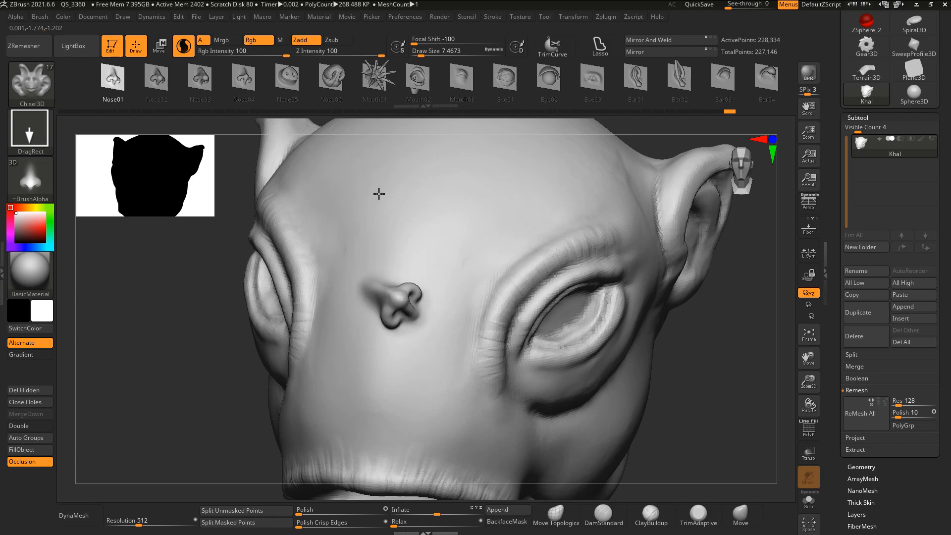
left_click_drag(377, 194, 613, 291)
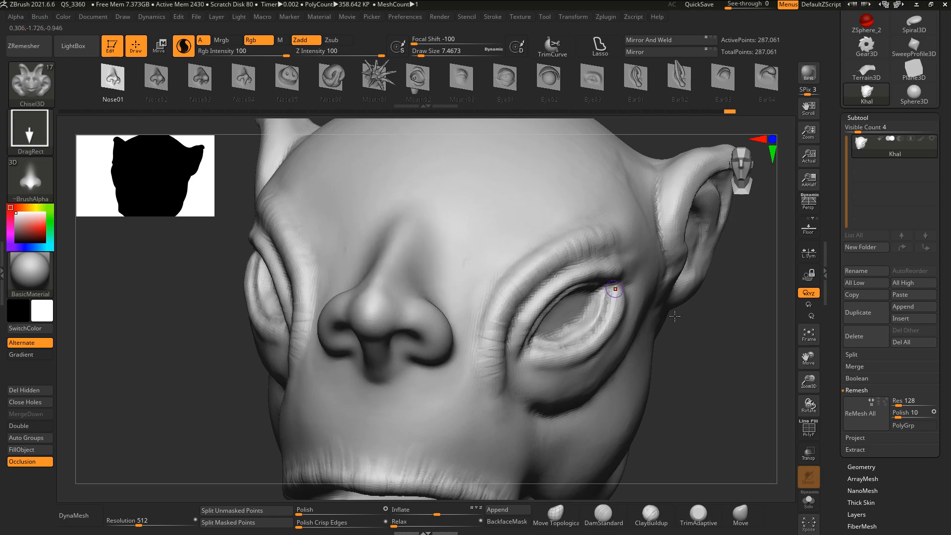
left_click_drag(612, 288, 389, 223)
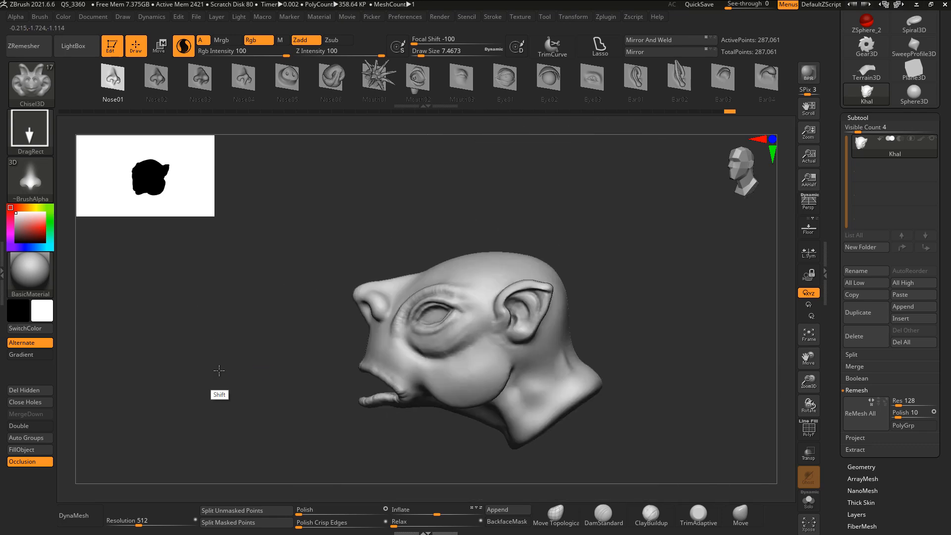
left_click_drag(218, 371, 300, 369)
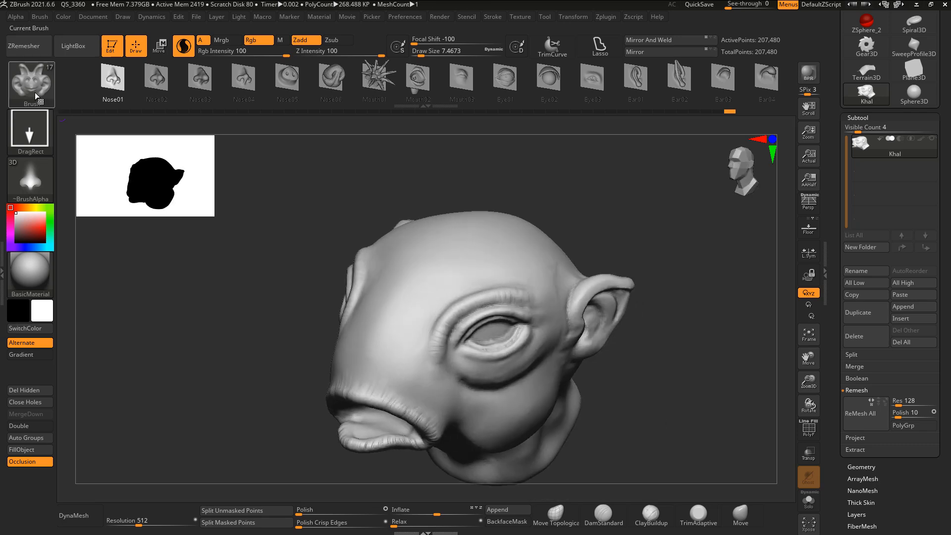
left_click(31, 85)
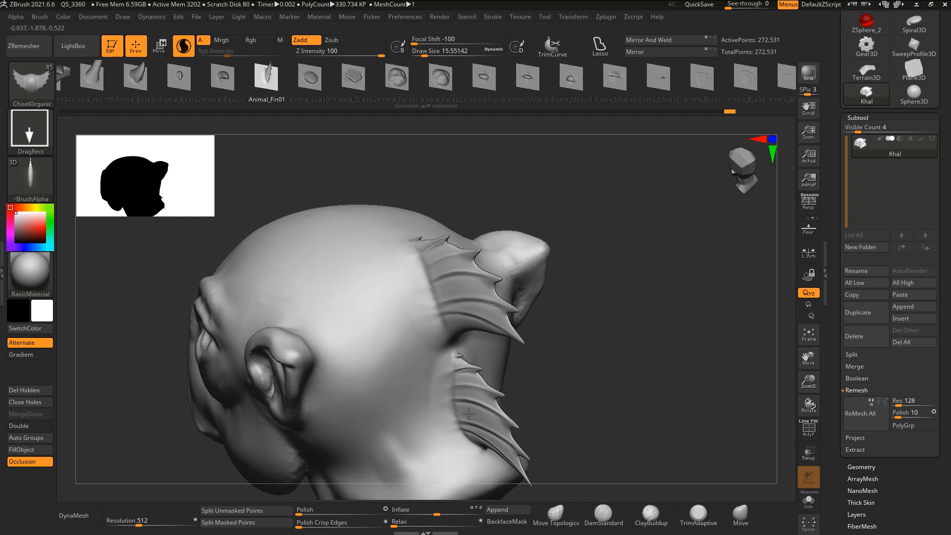
- Stamp another Animal_Fin01 fin along the back of the head and review the ridge
left_click_drag(466, 414, 681, 329)
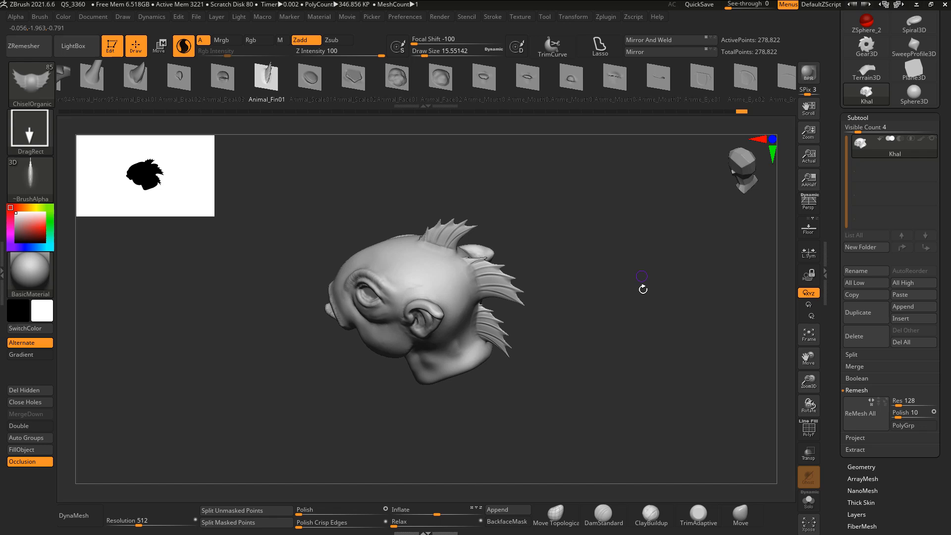
left_click_drag(641, 288, 600, 198)
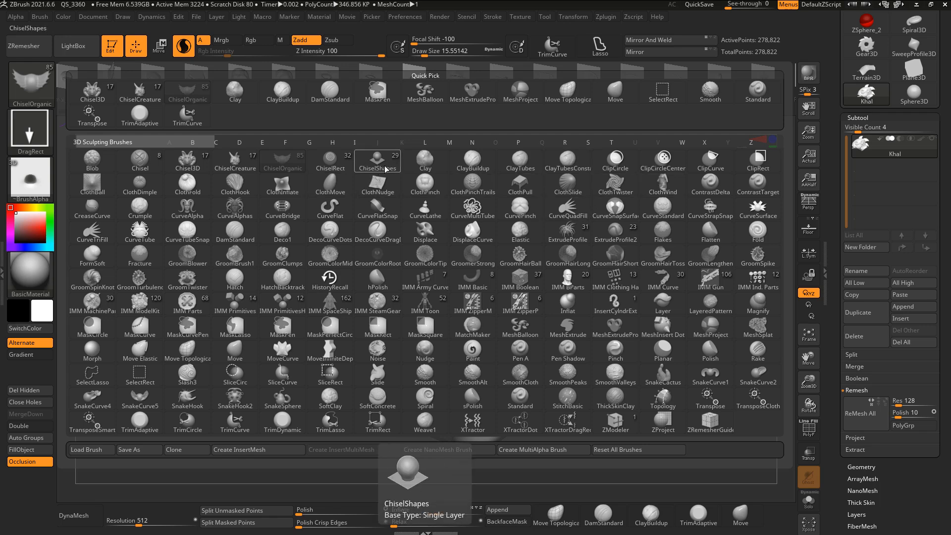
mouse_move(390, 163)
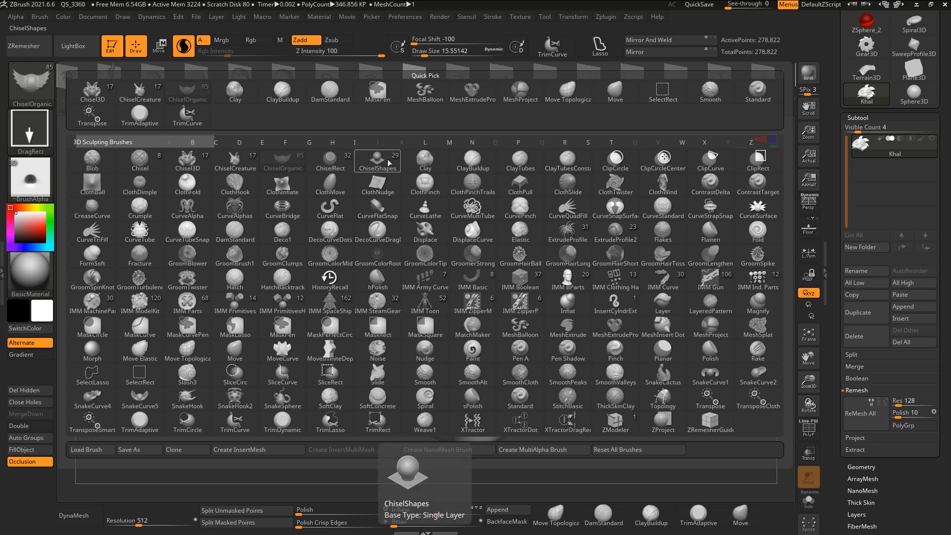
mouse_move(376, 161)
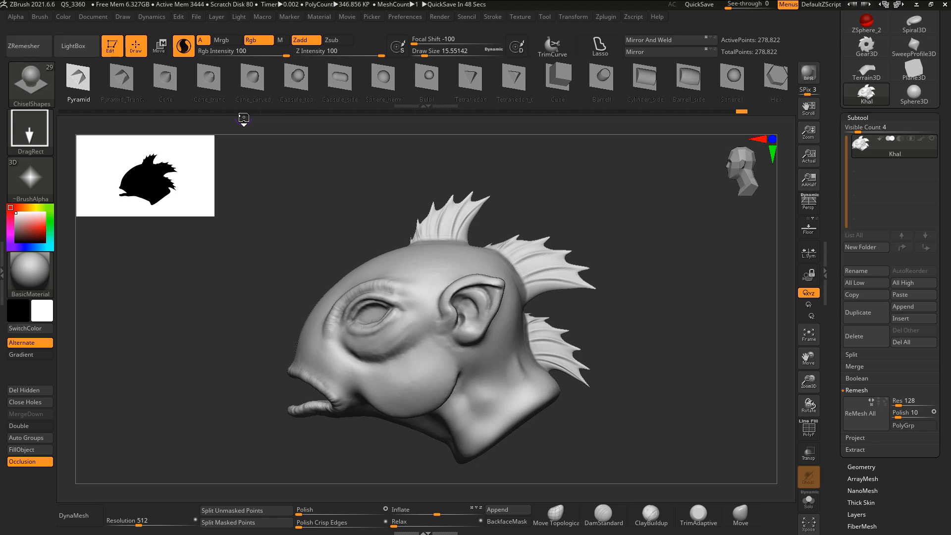
mouse_move(609, 250)
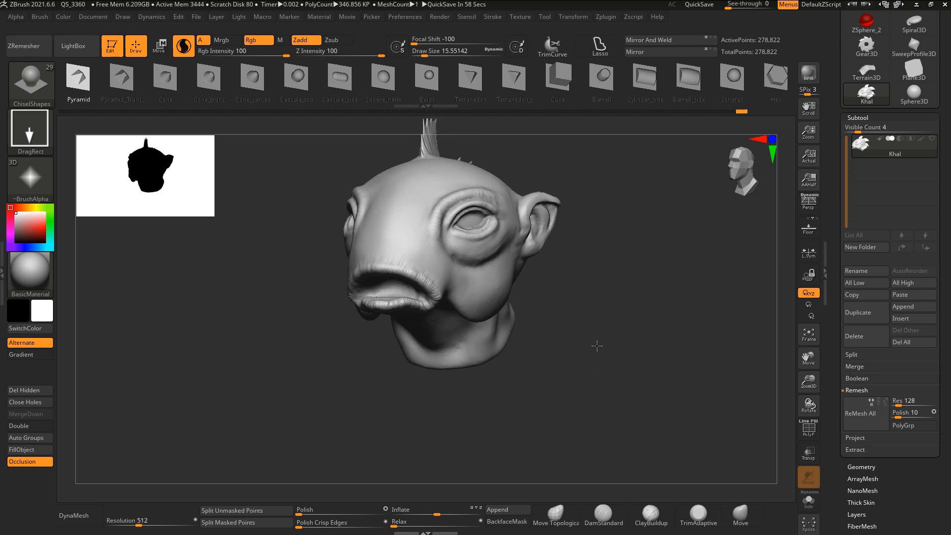
left_click_drag(597, 347, 640, 329)
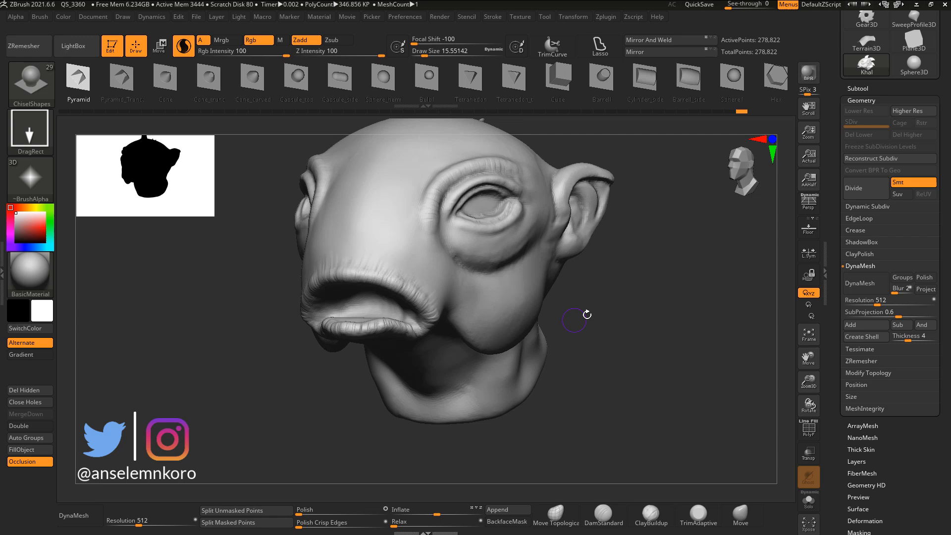
- Turn the head to its side and bring up the brush palette for MeshBalloon
left_click_drag(582, 314, 655, 309)
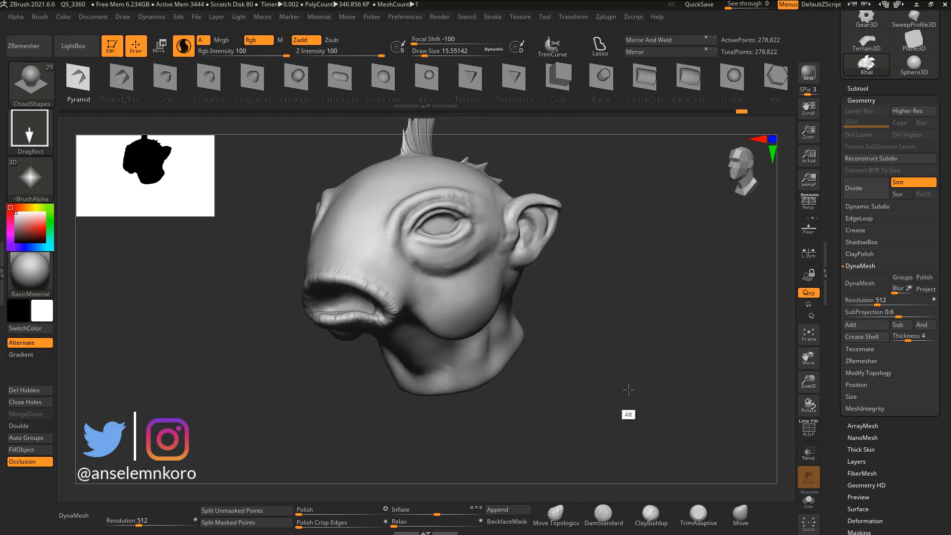
left_click(31, 84)
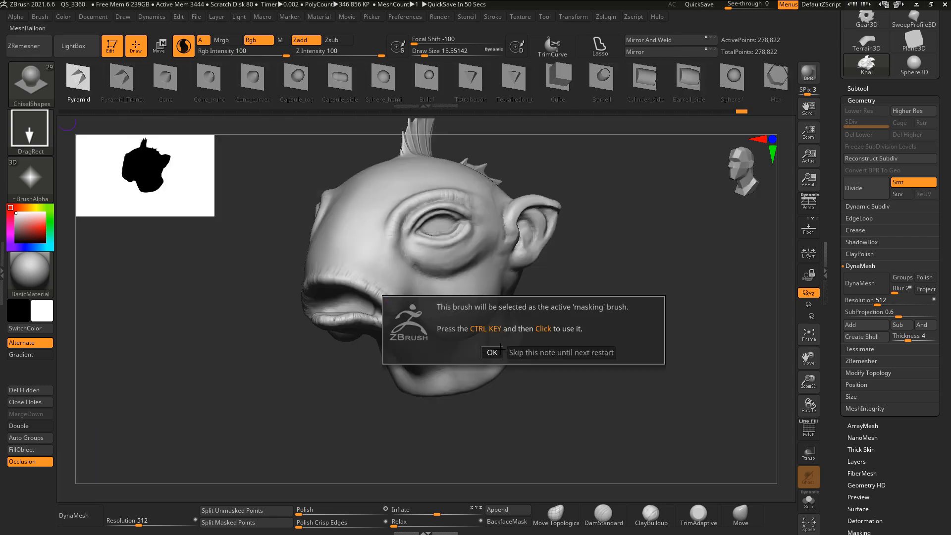
- Dismiss the masking-brush note and orbit the head to its side profile
left_click(491, 353)
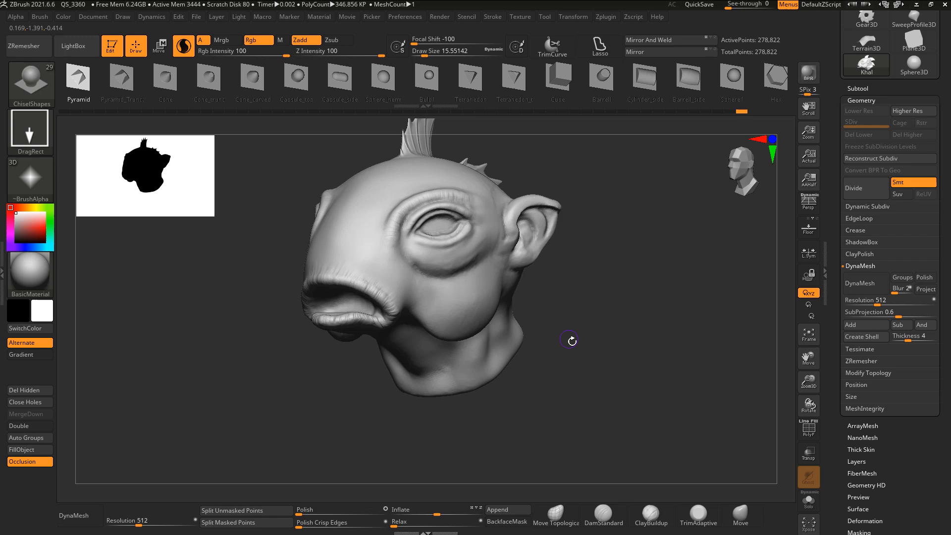
left_click_drag(569, 339, 612, 363)
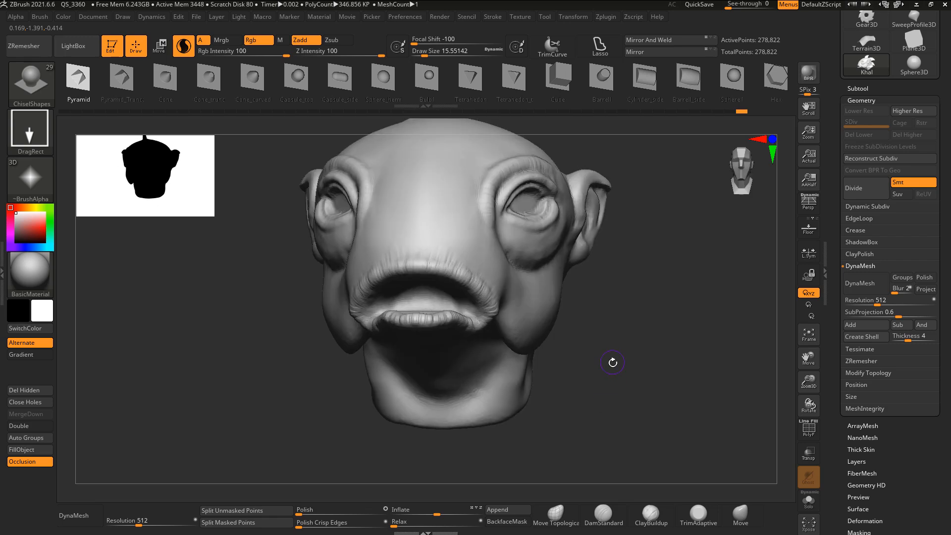
left_click(699, 513)
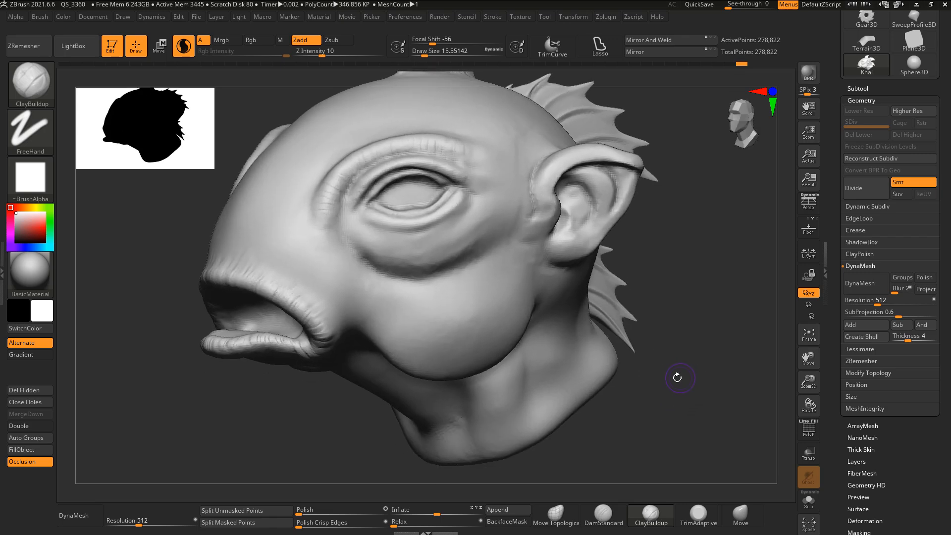
left_click_drag(425, 243, 660, 357)
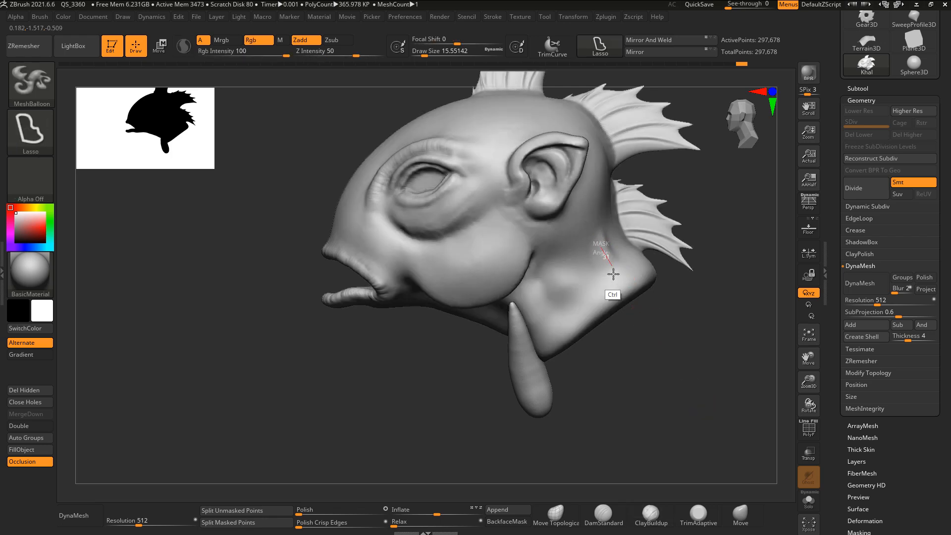
- Balloon a long limb out of the head's underside with MeshBalloon
left_click_drag(615, 274, 607, 406)
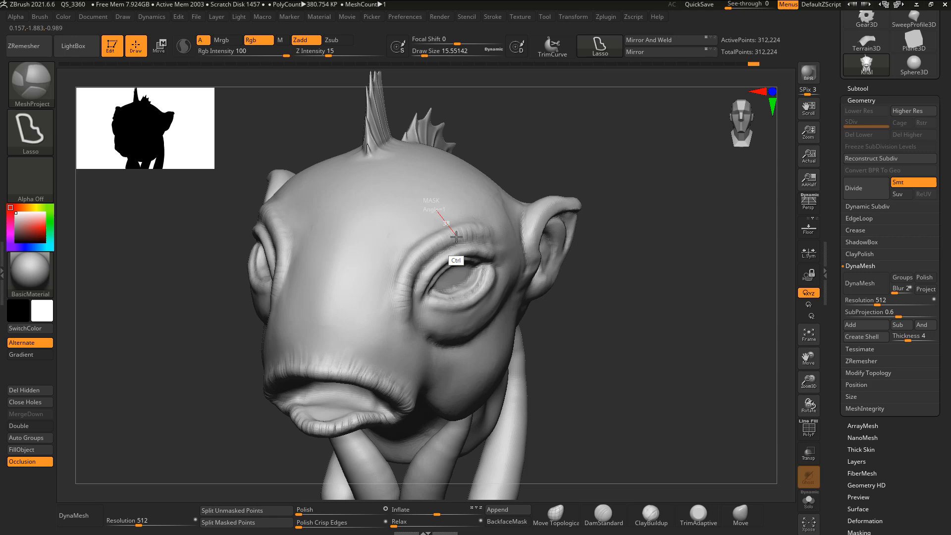
left_click_drag(451, 236, 422, 191)
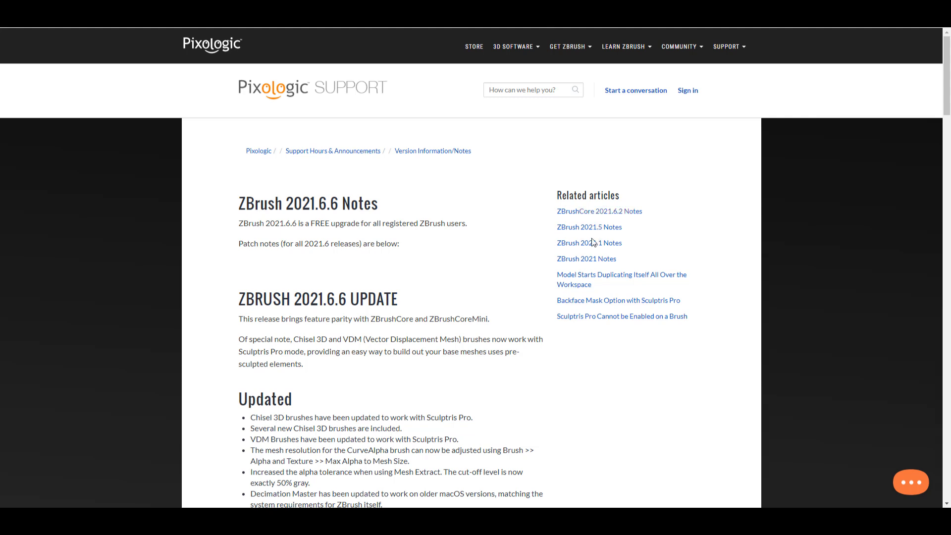
mouse_move(572, 240)
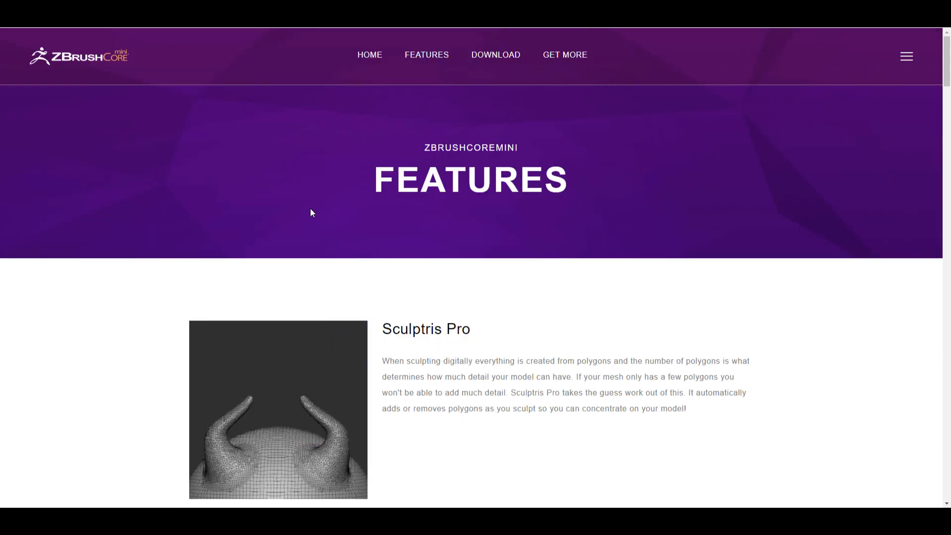
- Scroll the ZBrushCoreMini features page past Brushes and Materials to the AO section
scroll("down", 3)
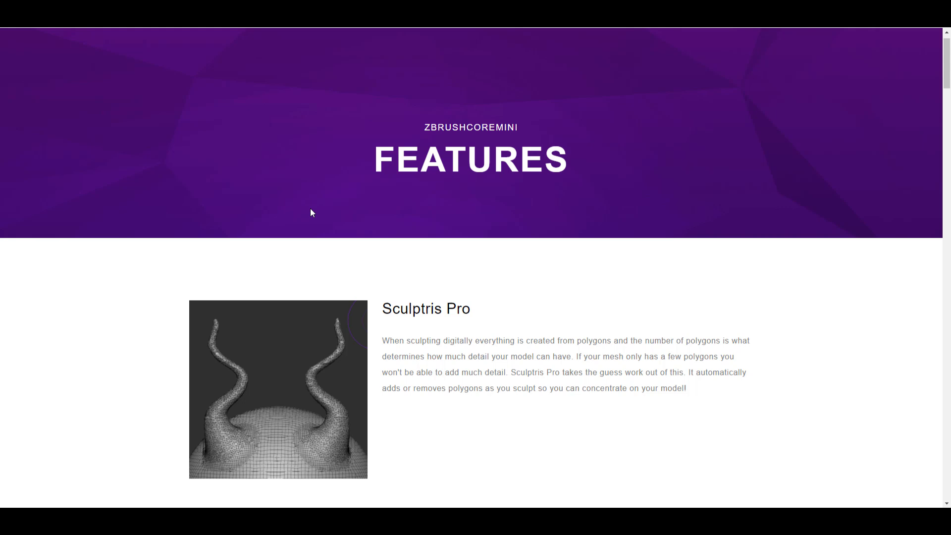
scroll("down", 3)
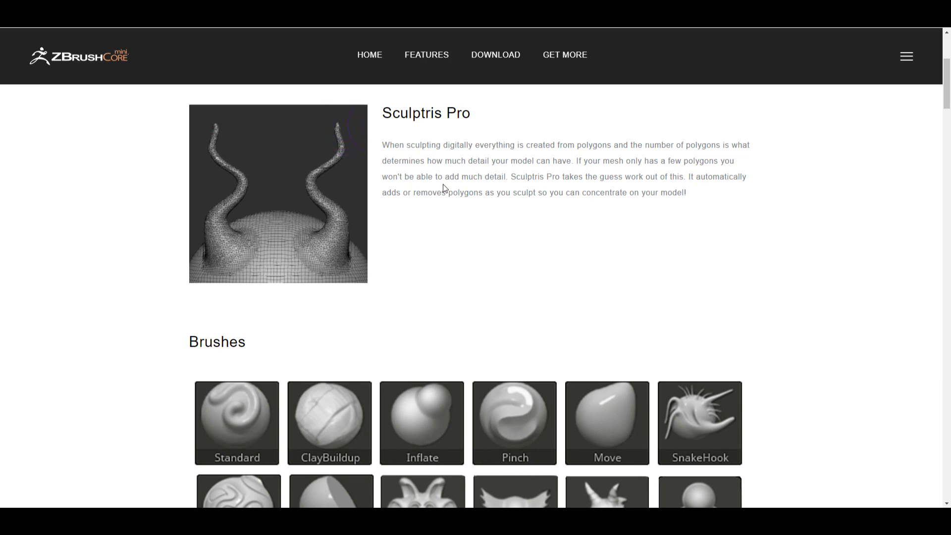
scroll("down", 3)
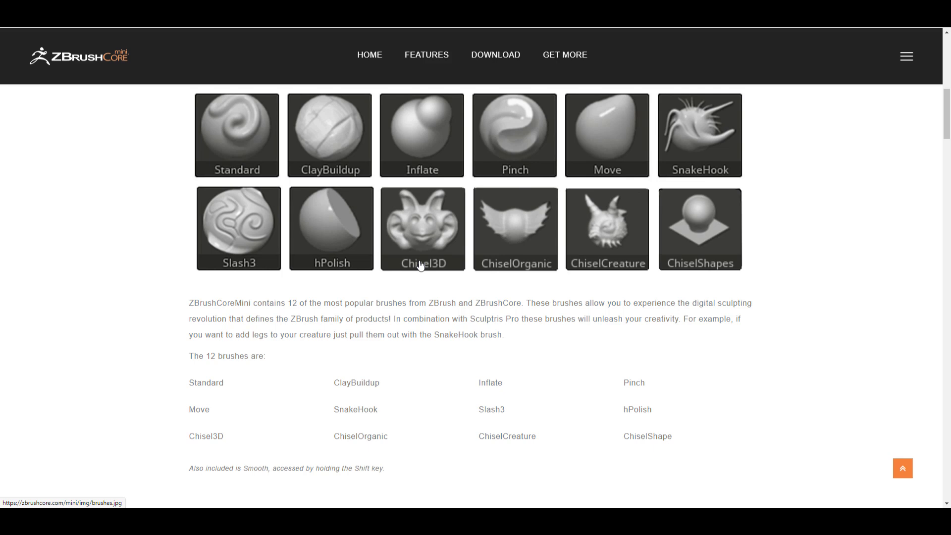
scroll("down", 3)
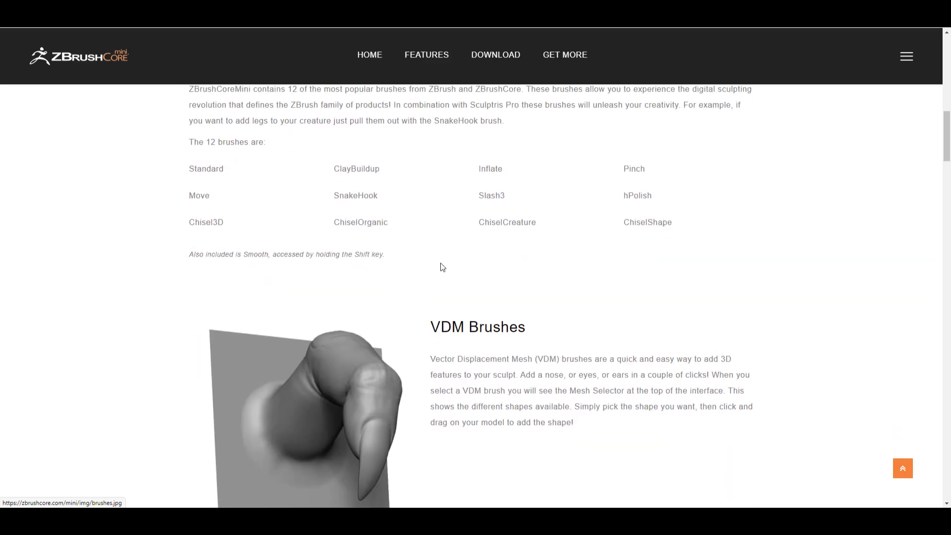
scroll("down", 3)
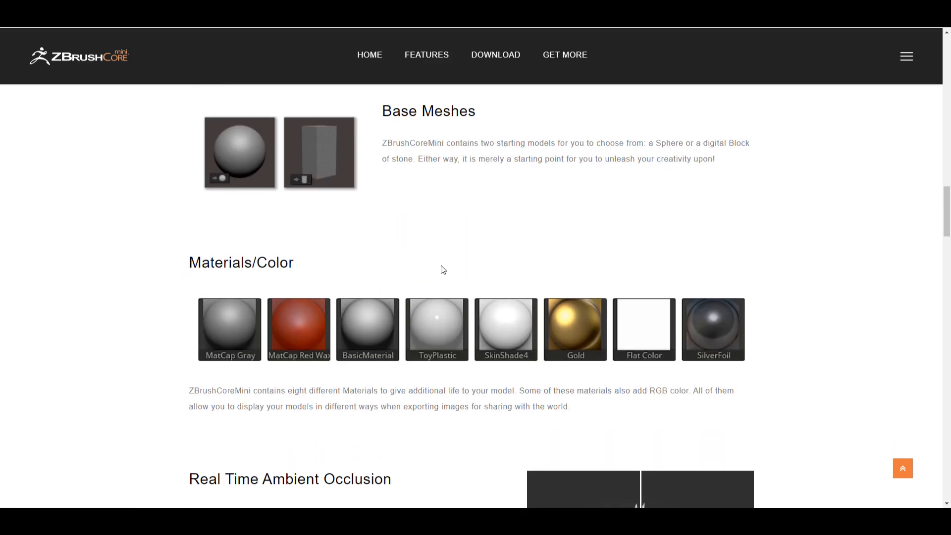
scroll("down", 3)
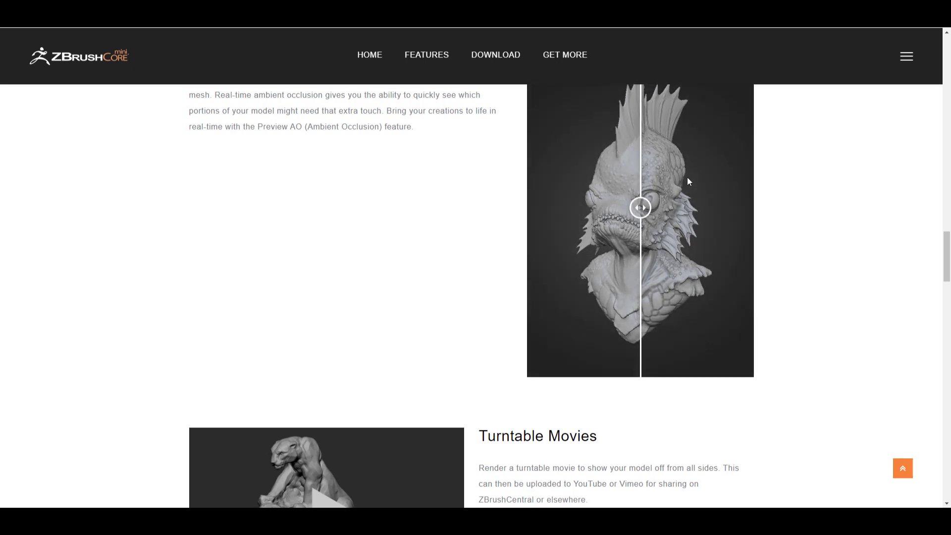
- Slide the ambient occlusion comparison both ways over the creature bust
left_click_drag(641, 207, 558, 207)
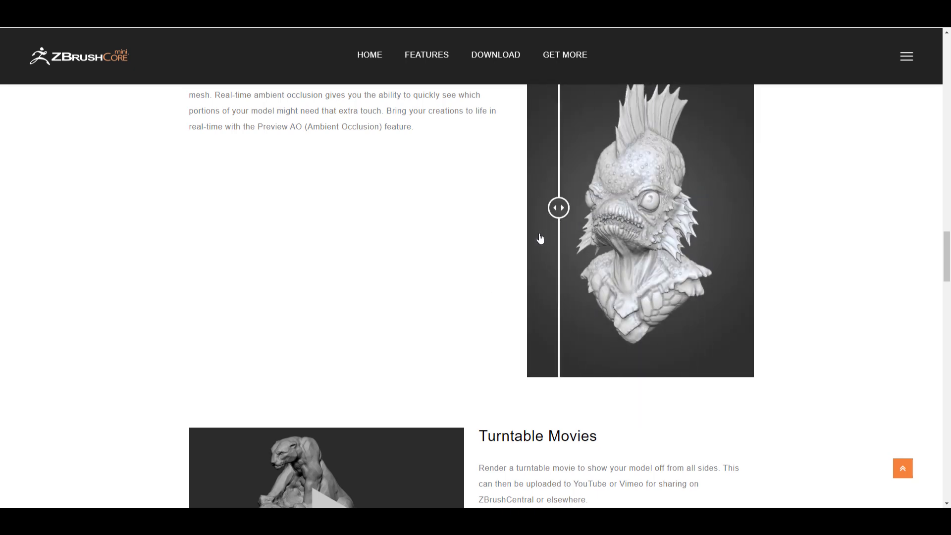
left_click_drag(558, 208, 713, 208)
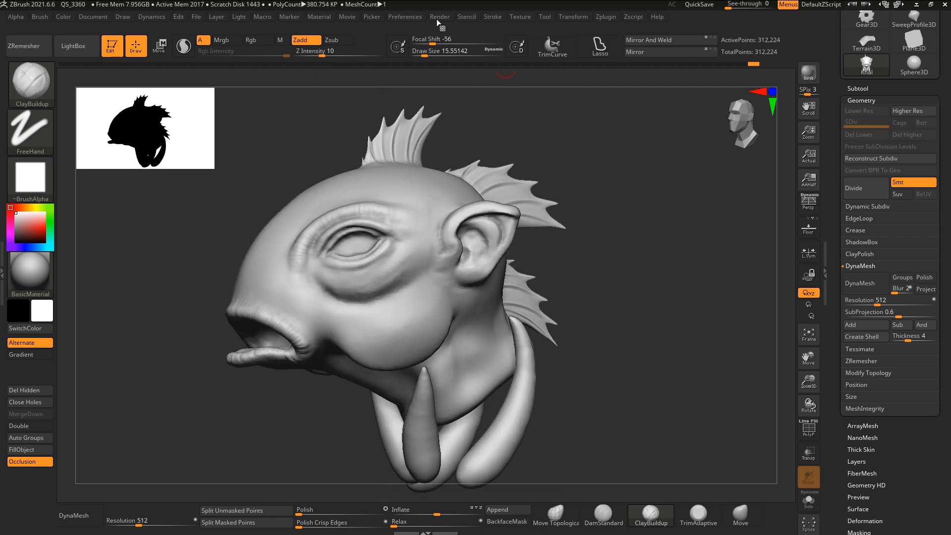
- Return to ZBrush and orbit the finned, limbed creature head to a front view
left_click(440, 16)
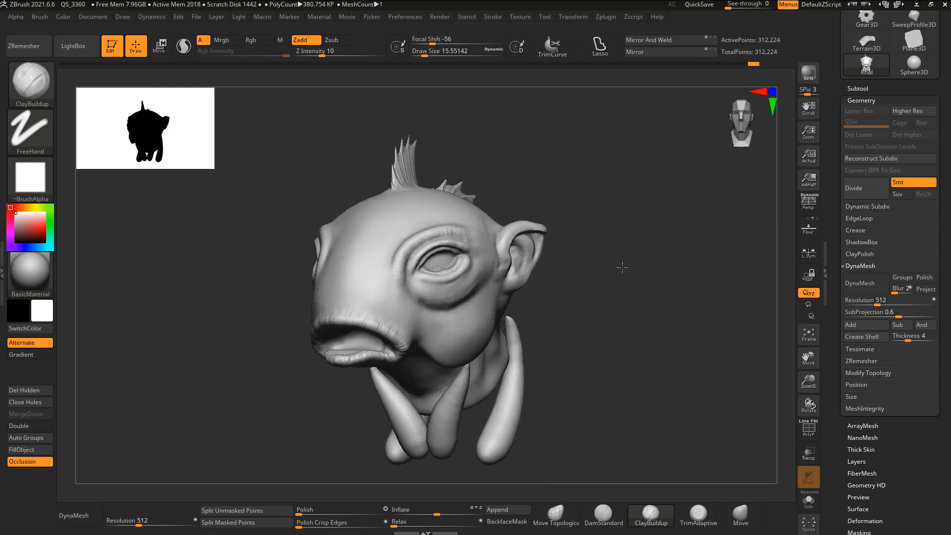
left_click_drag(622, 267, 714, 238)
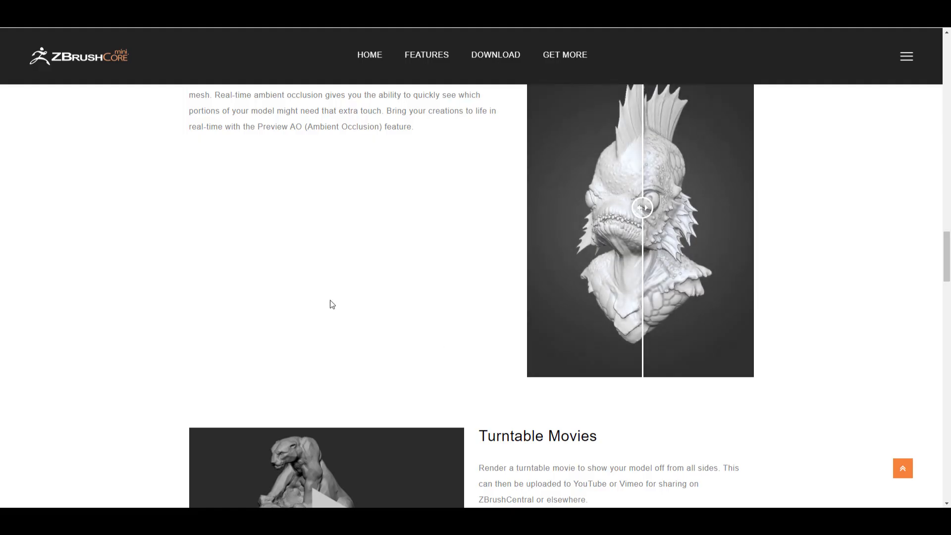
- Scroll the ZBrushCoreMini features page at the ambient occlusion comparison
scroll("down", 3)
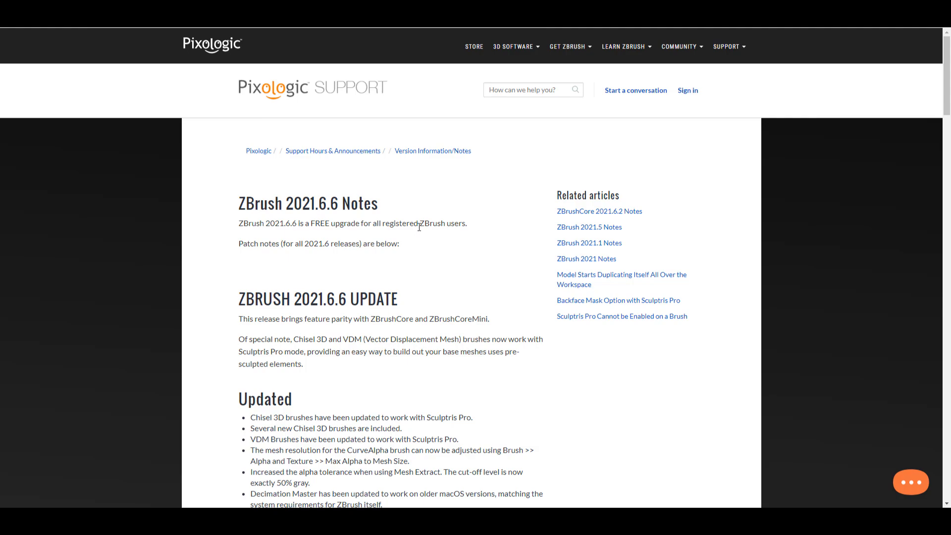
- Scroll through the 2021.6.x release notes including 2021.6.4 and back to the top
scroll("down", 3)
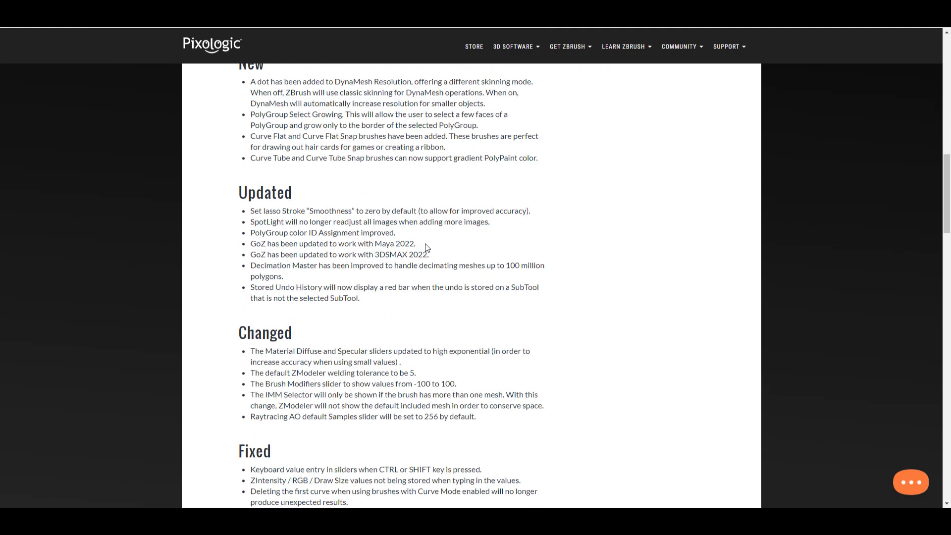
scroll("down", 3)
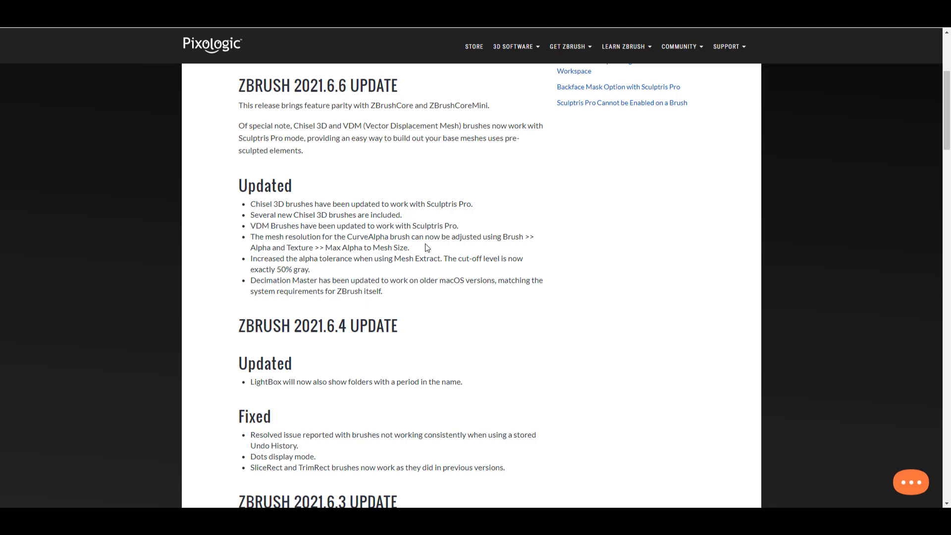
scroll("up", 3)
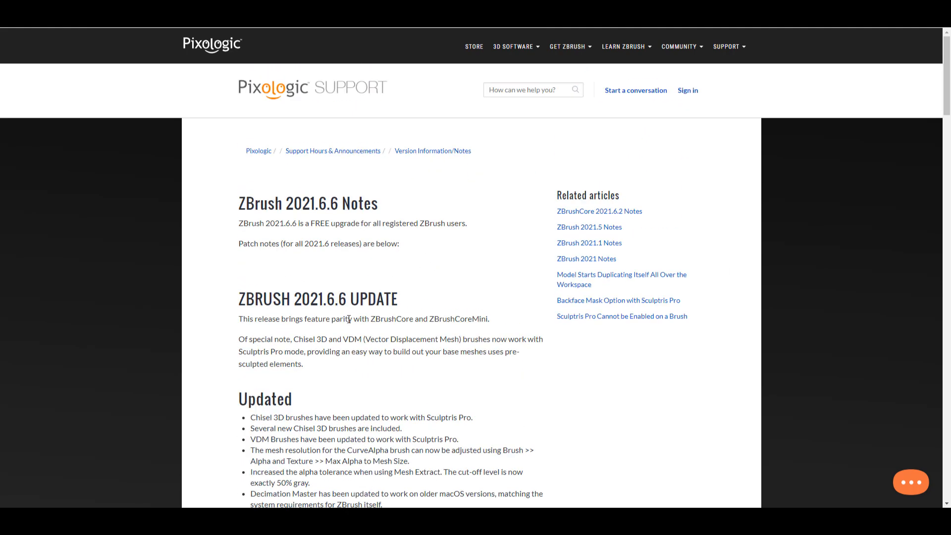